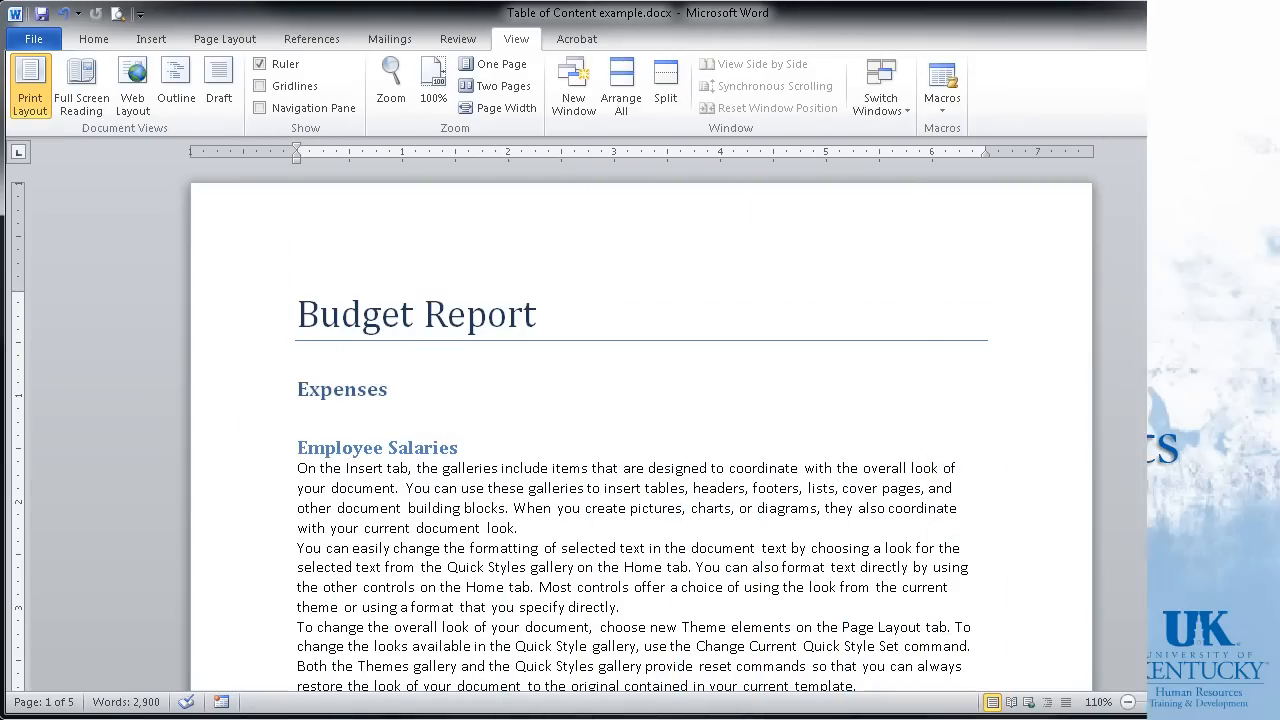
# - Confirm the title uses Title, Expenses uses Heading 1, and Employee Salaries uses Heading 2
pyautogui.click(93, 38)
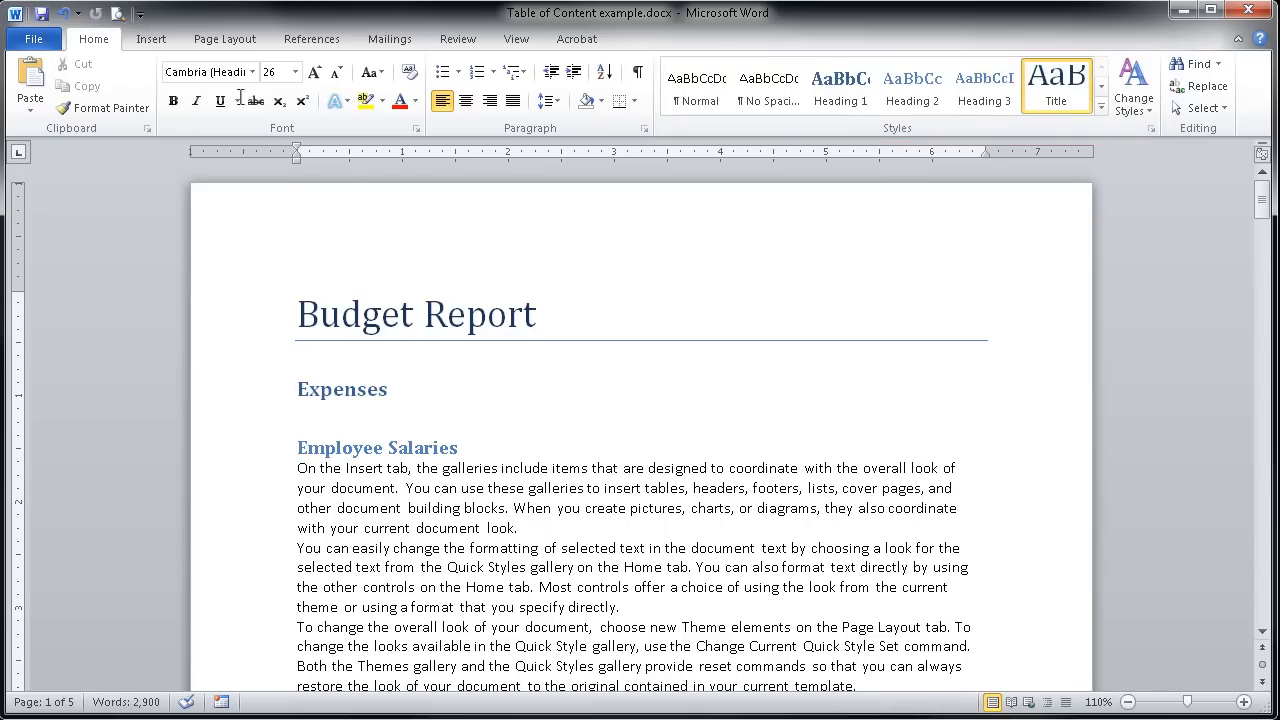
pyautogui.click(298, 313)
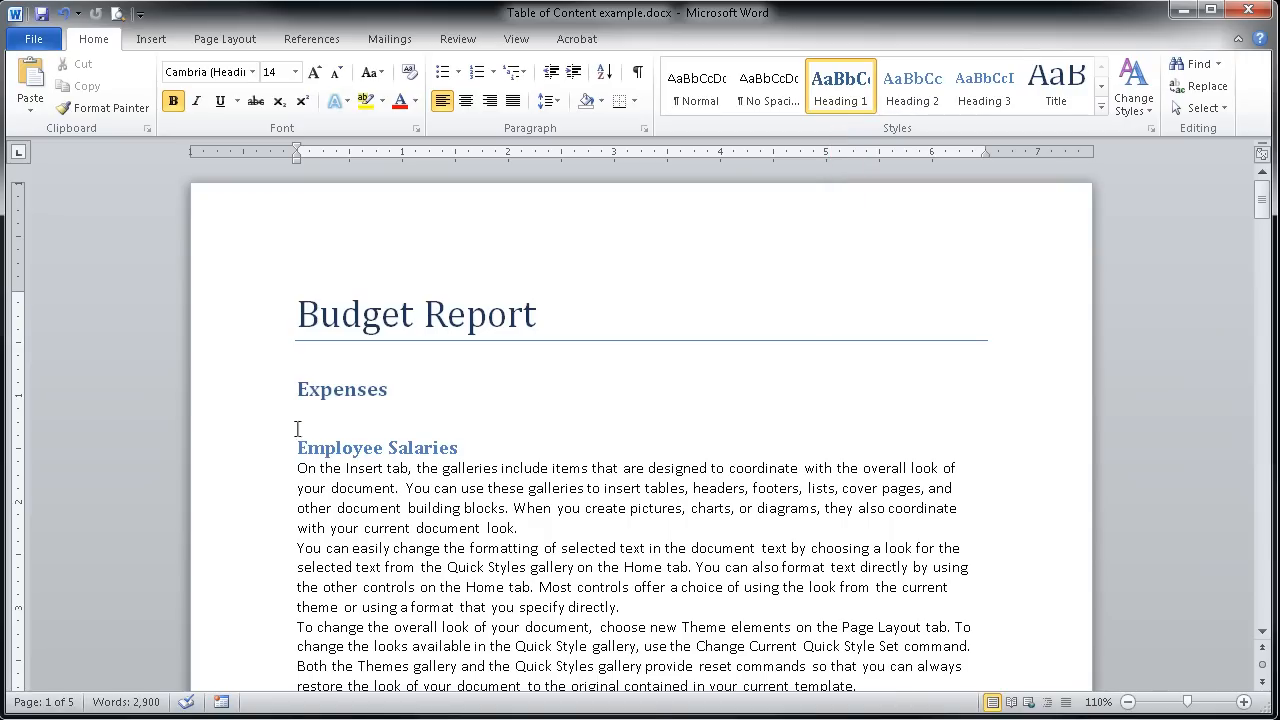
pyautogui.click(298, 447)
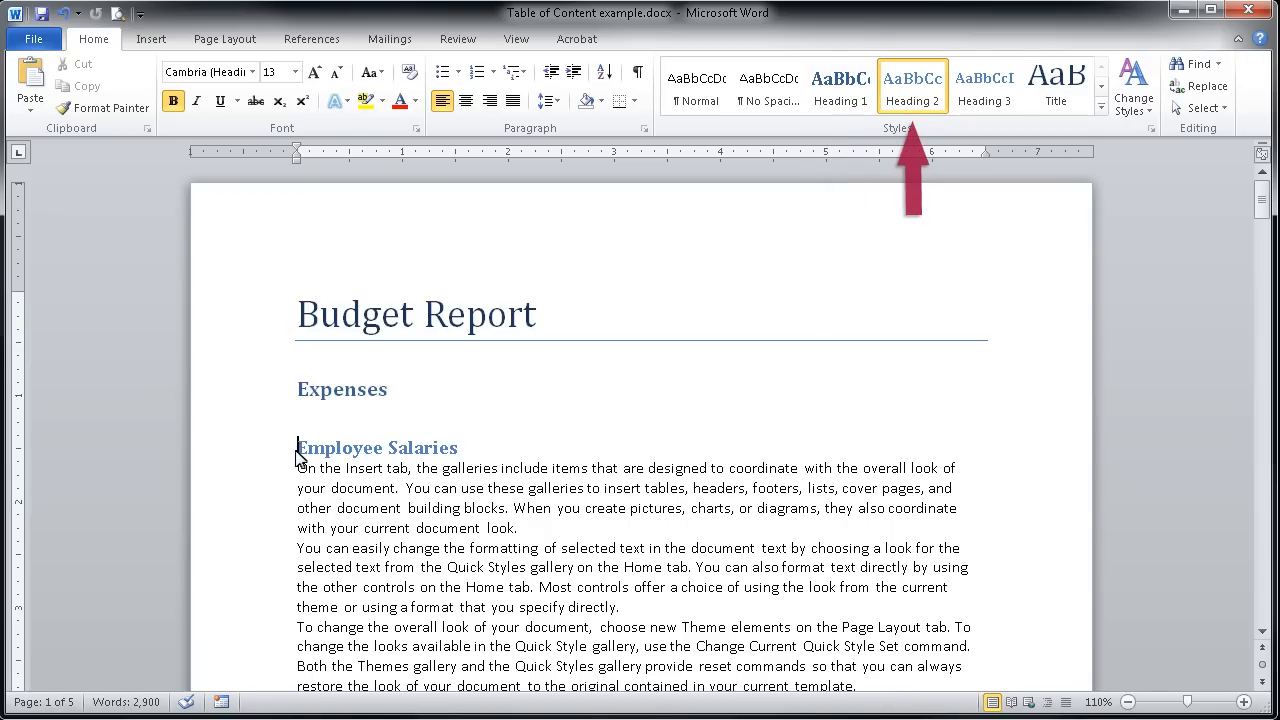
pyautogui.moveTo(420, 456)
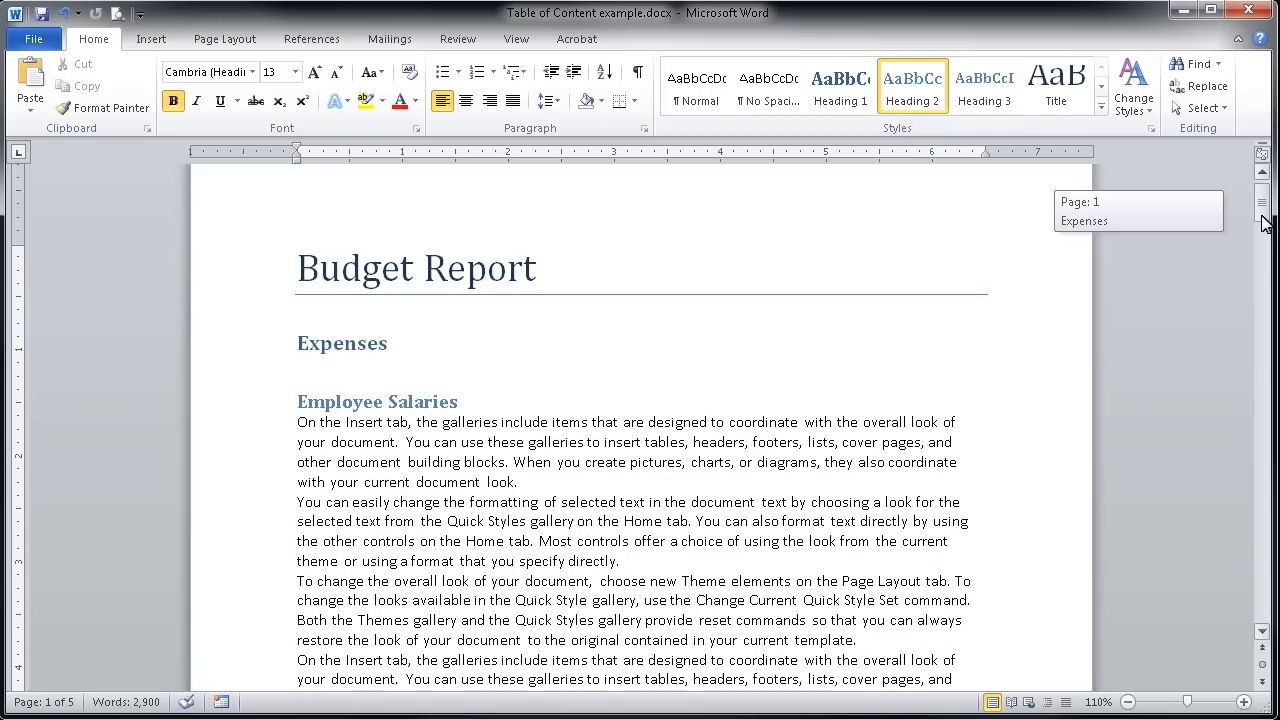
pyautogui.scroll(-3)
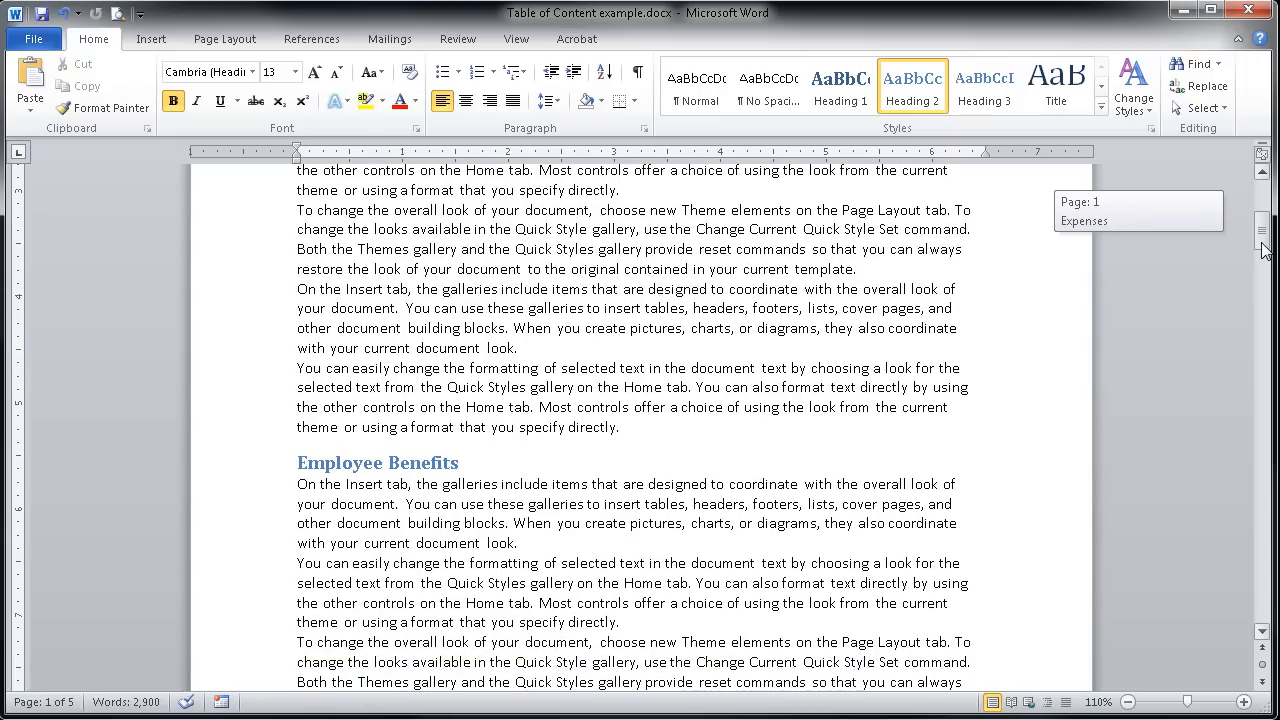
pyautogui.click(377, 462)
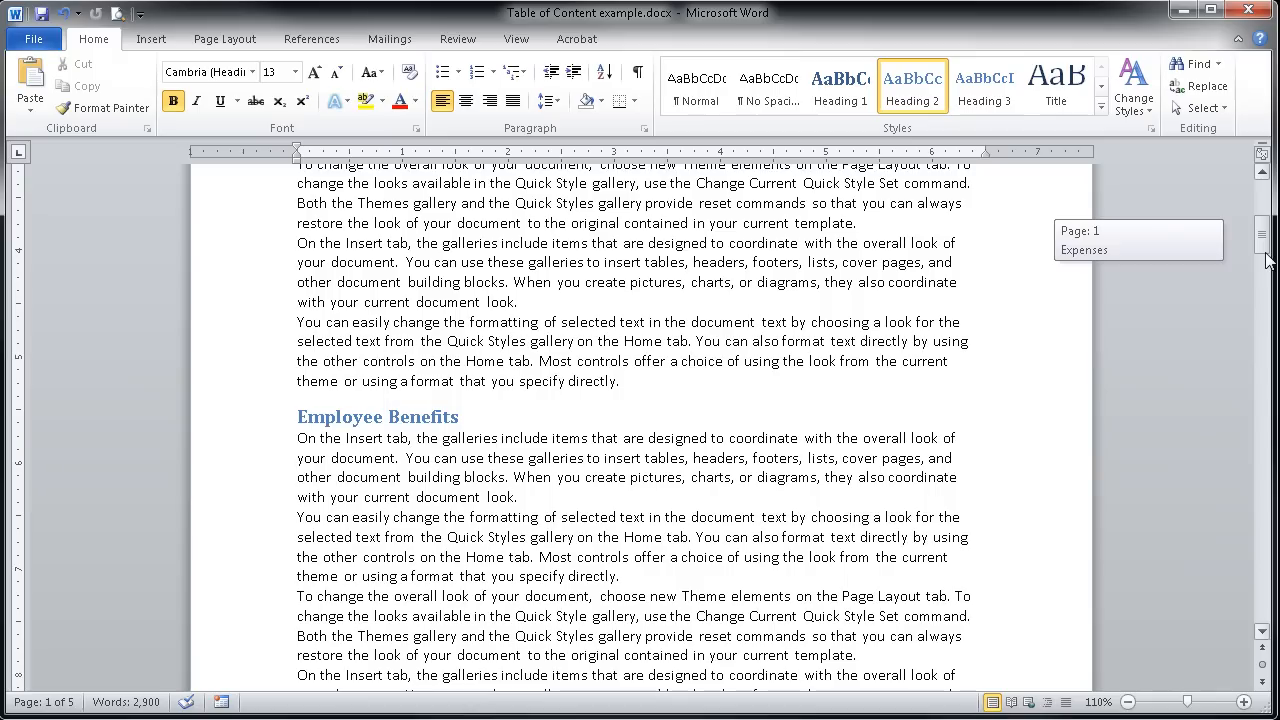
pyautogui.scroll(-3)
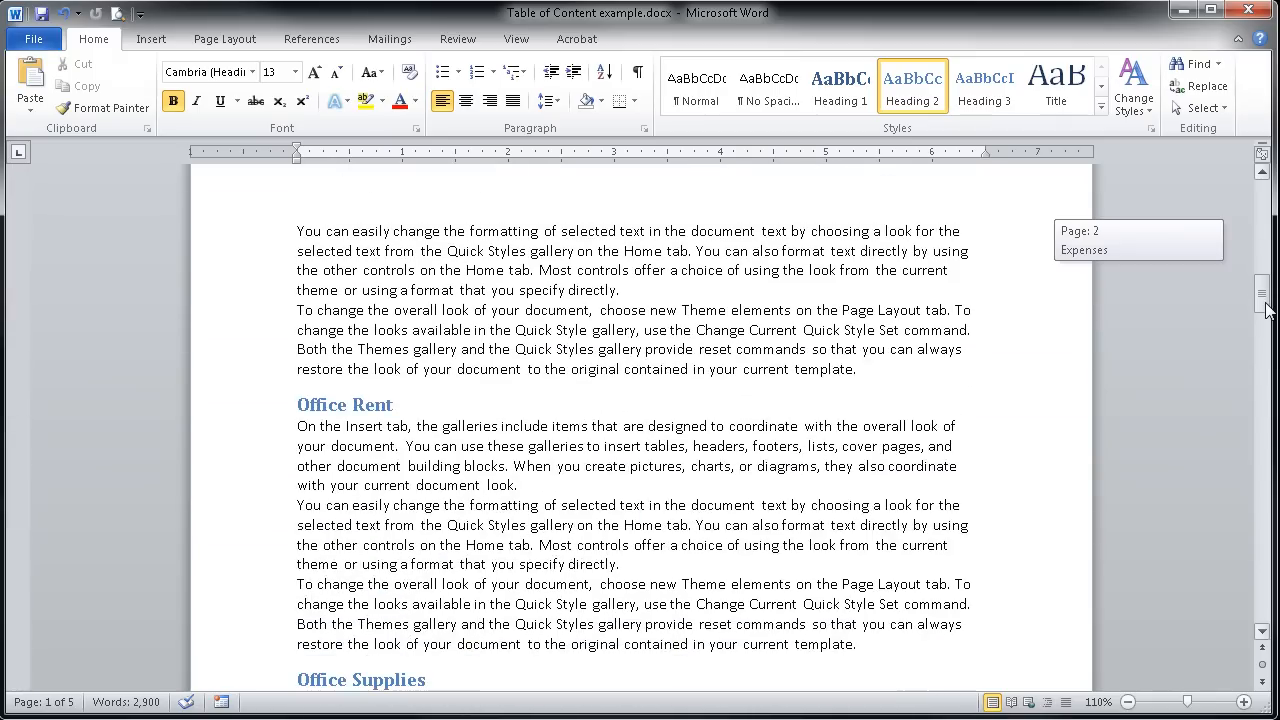
pyautogui.scroll(-3)
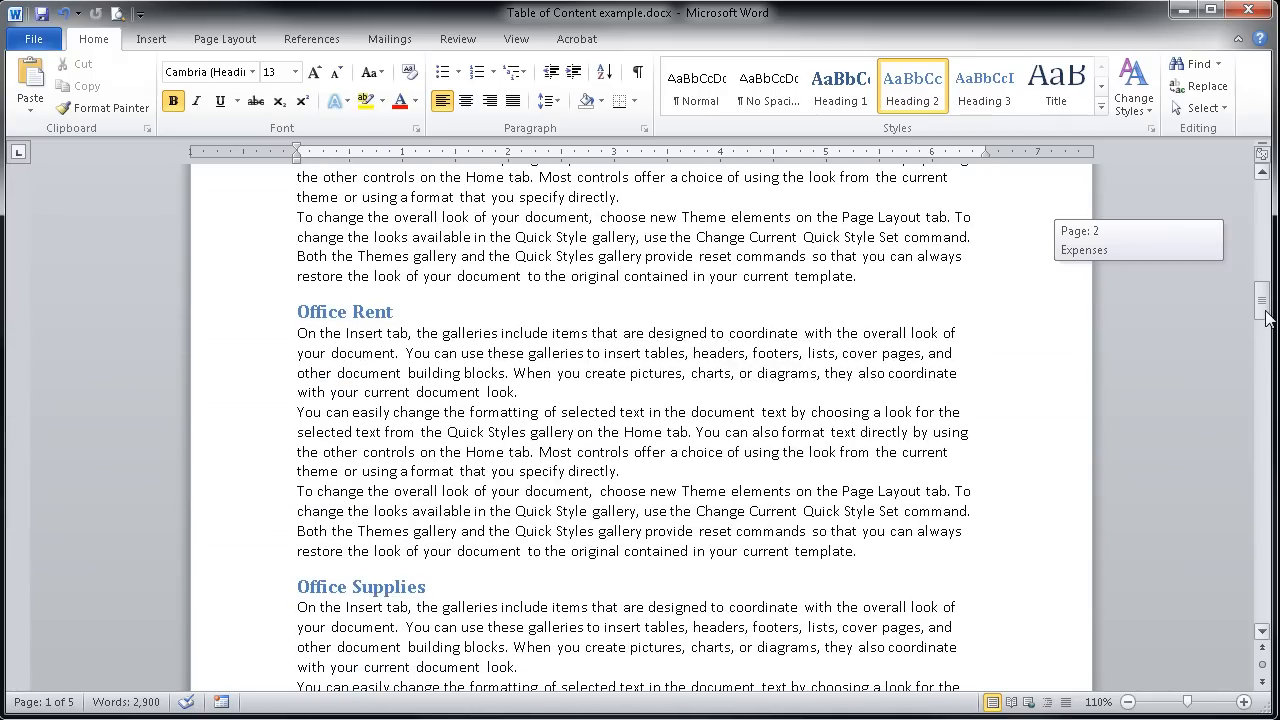
pyautogui.scroll(-3)
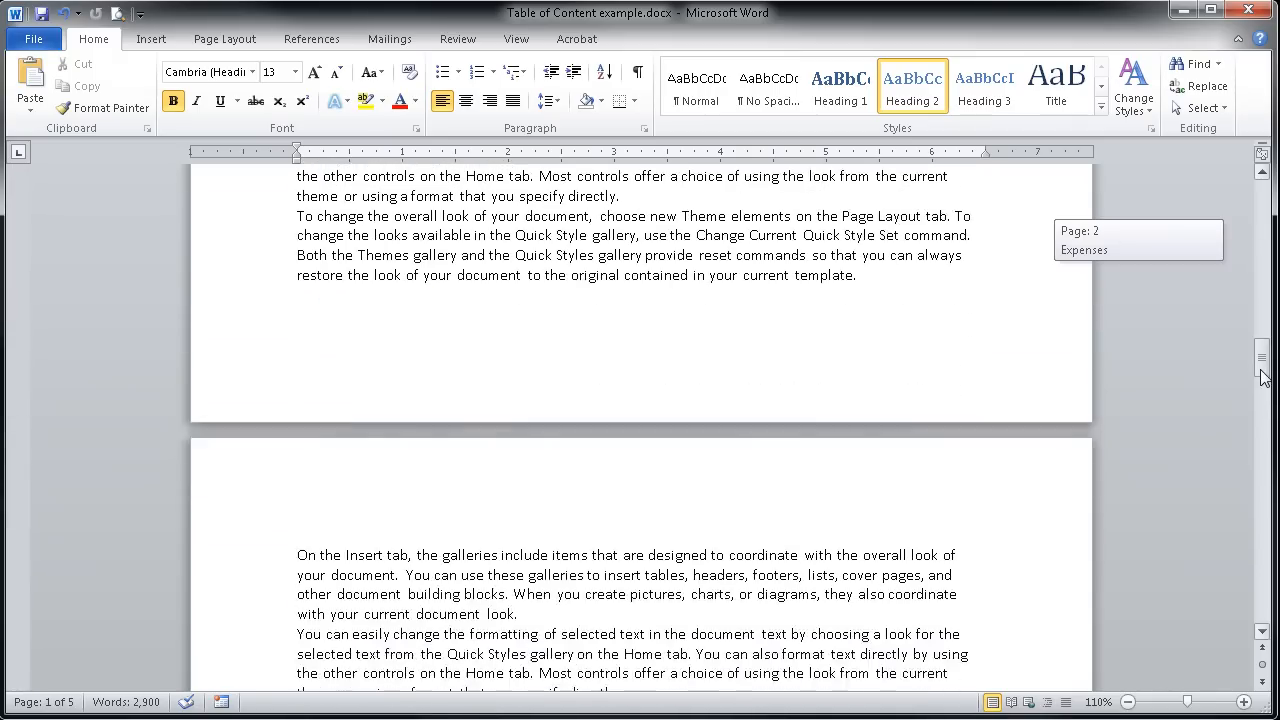
pyautogui.scroll(-3)
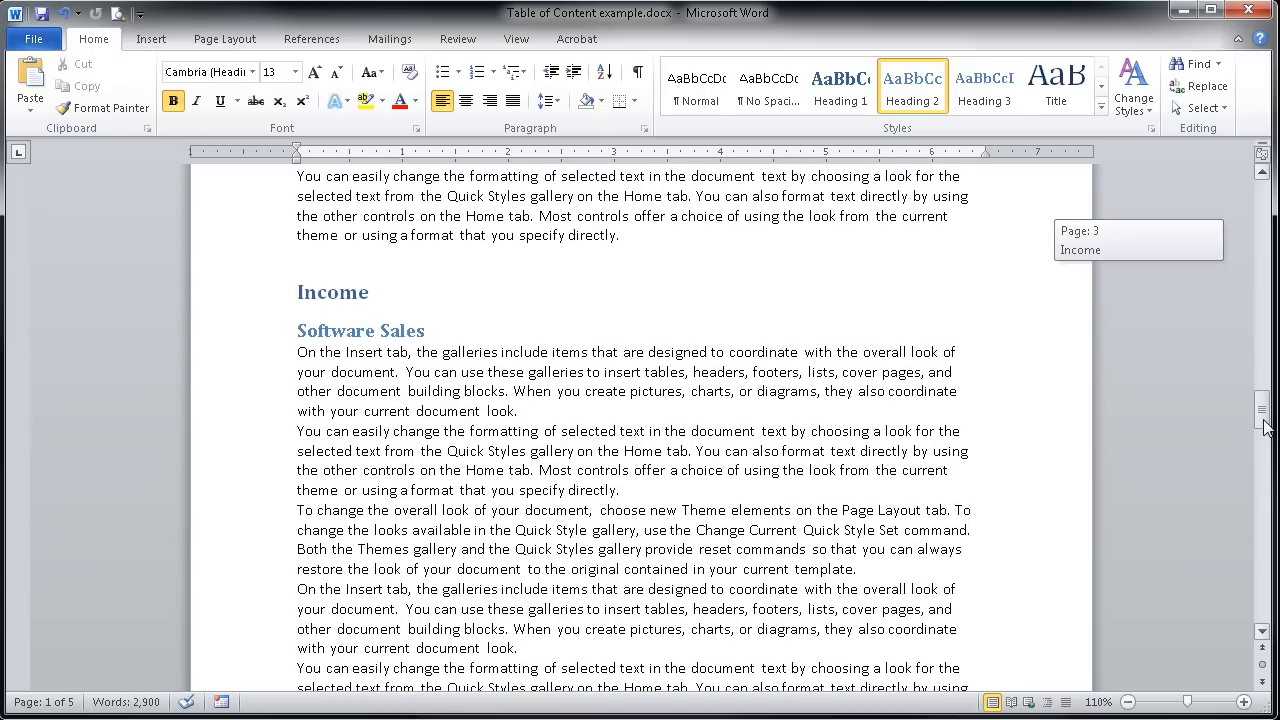
pyautogui.click(298, 292)
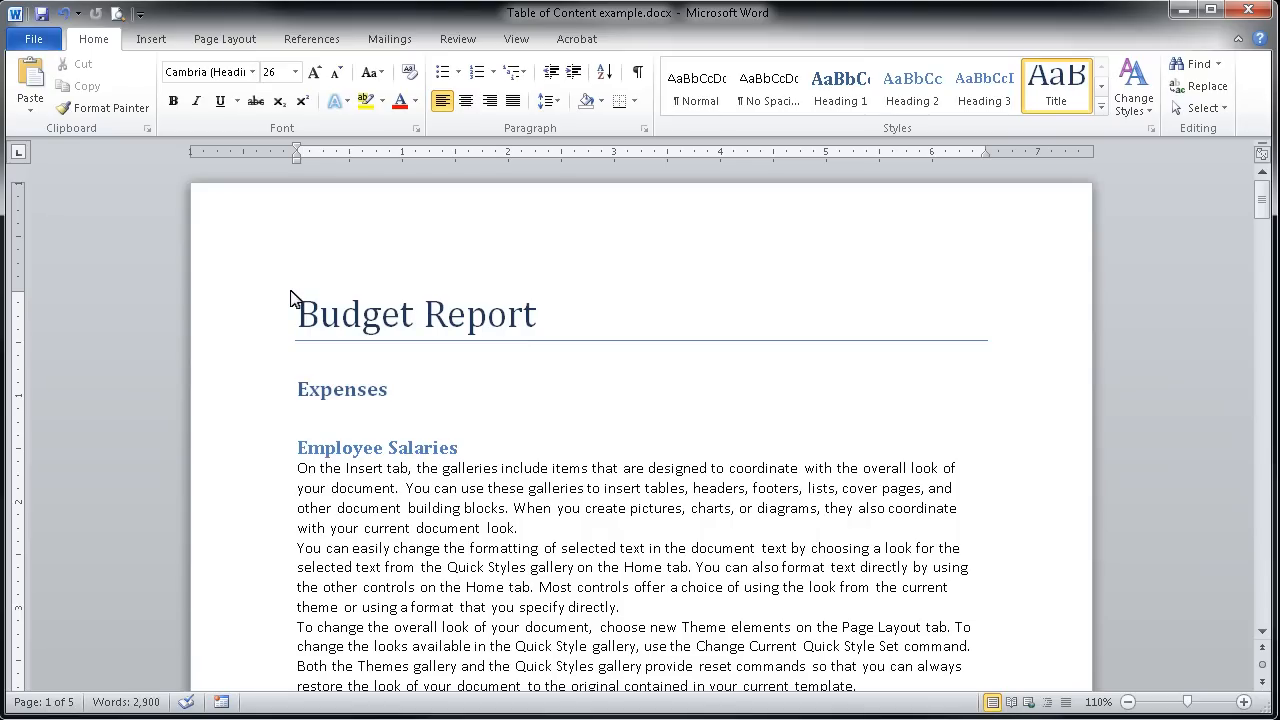
pyautogui.moveTo(311, 38)
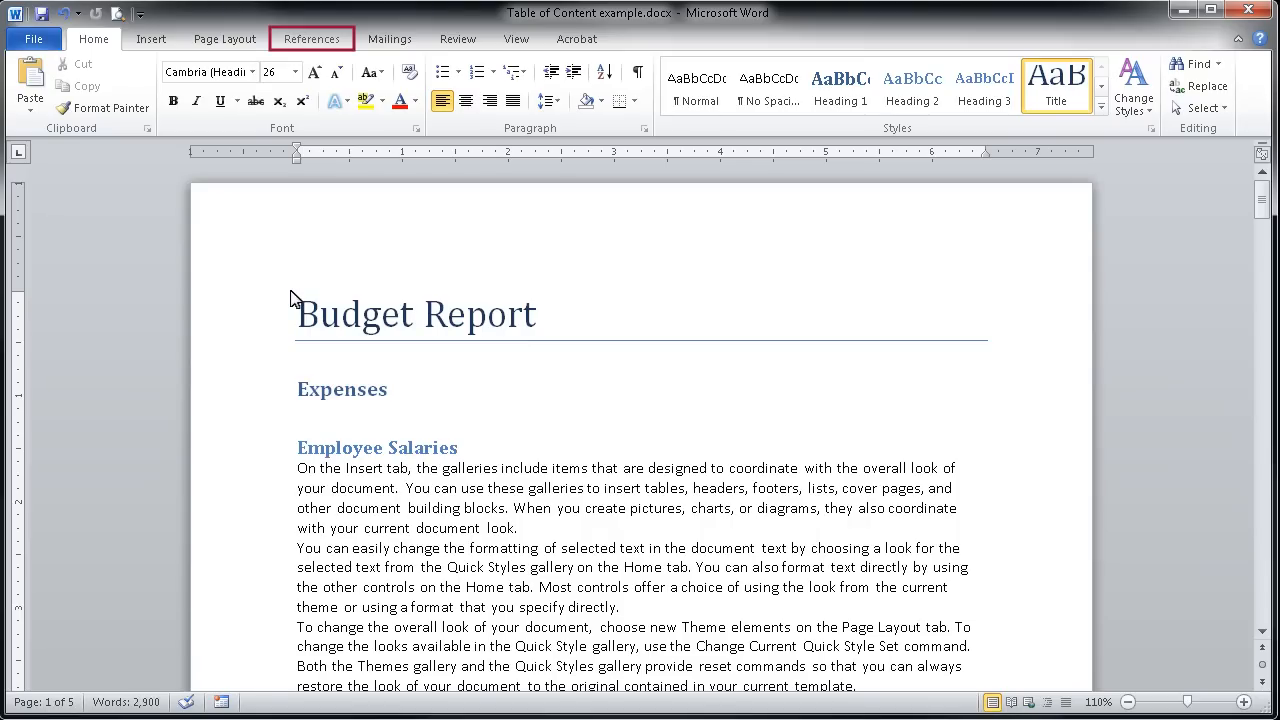
pyautogui.moveTo(312, 38)
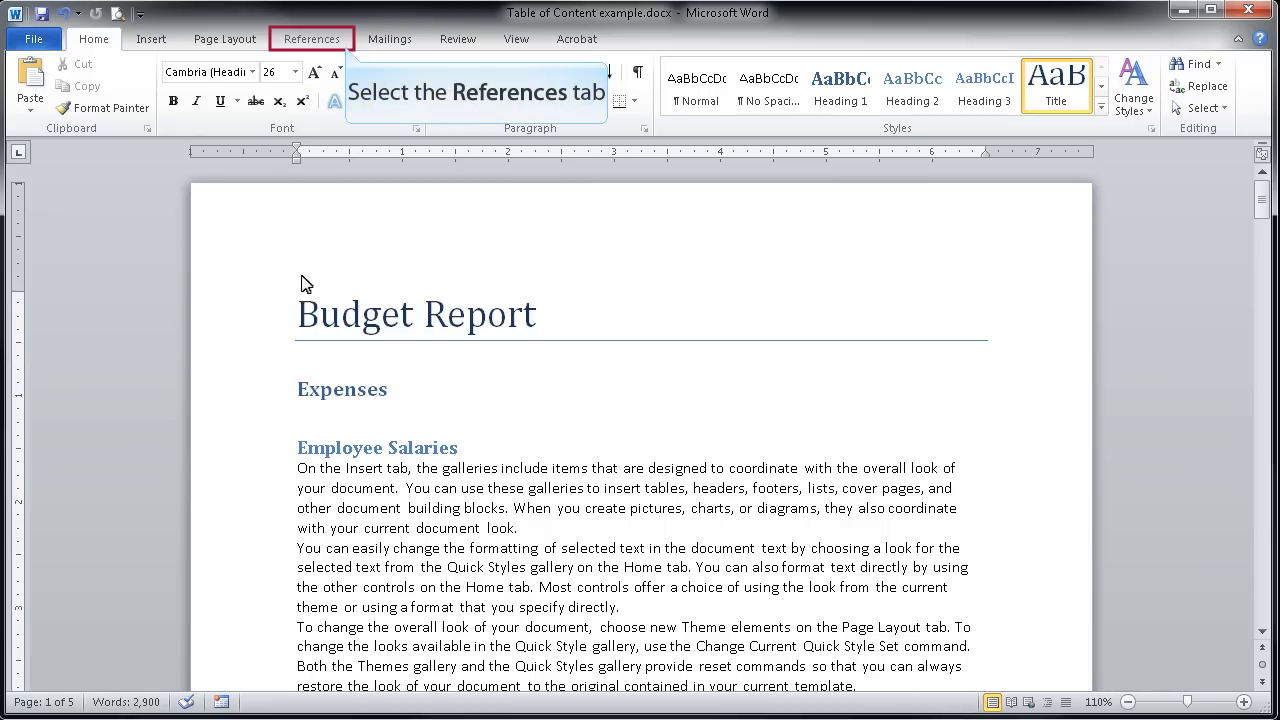
# - Open the Table of Contents gallery under References to see the built-in layouts
pyautogui.click(312, 38)
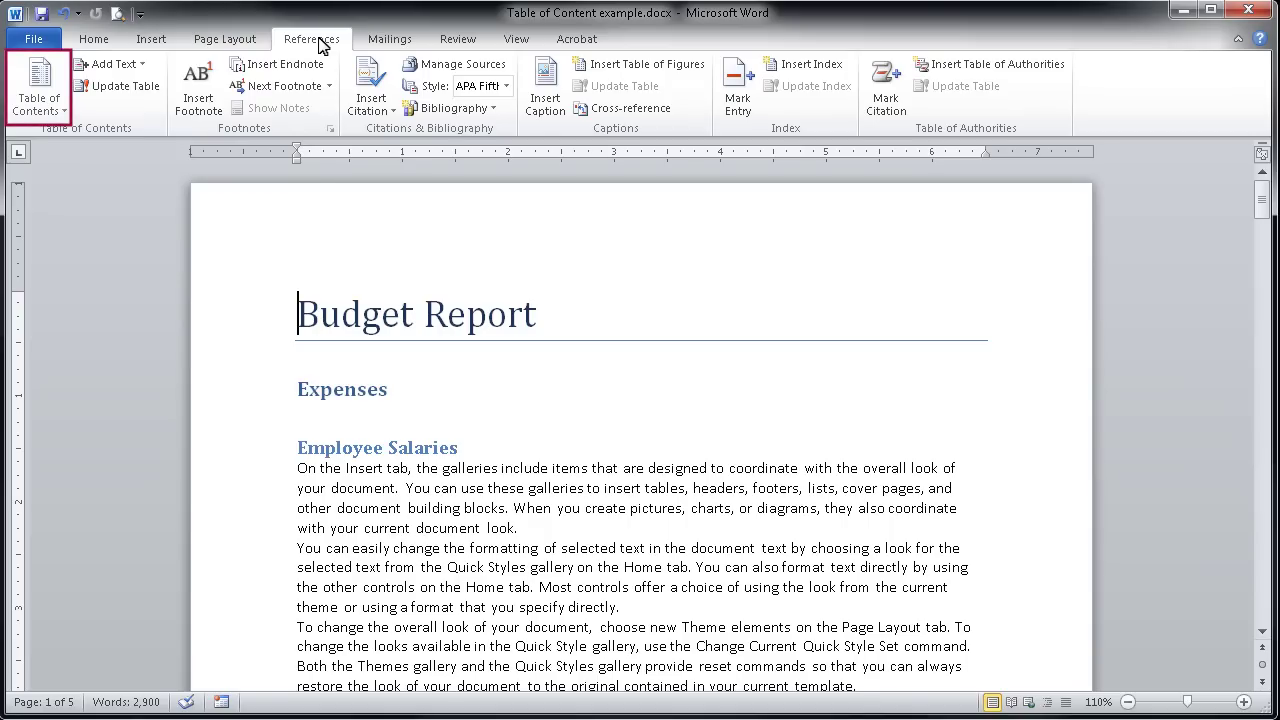
pyautogui.moveTo(38, 85)
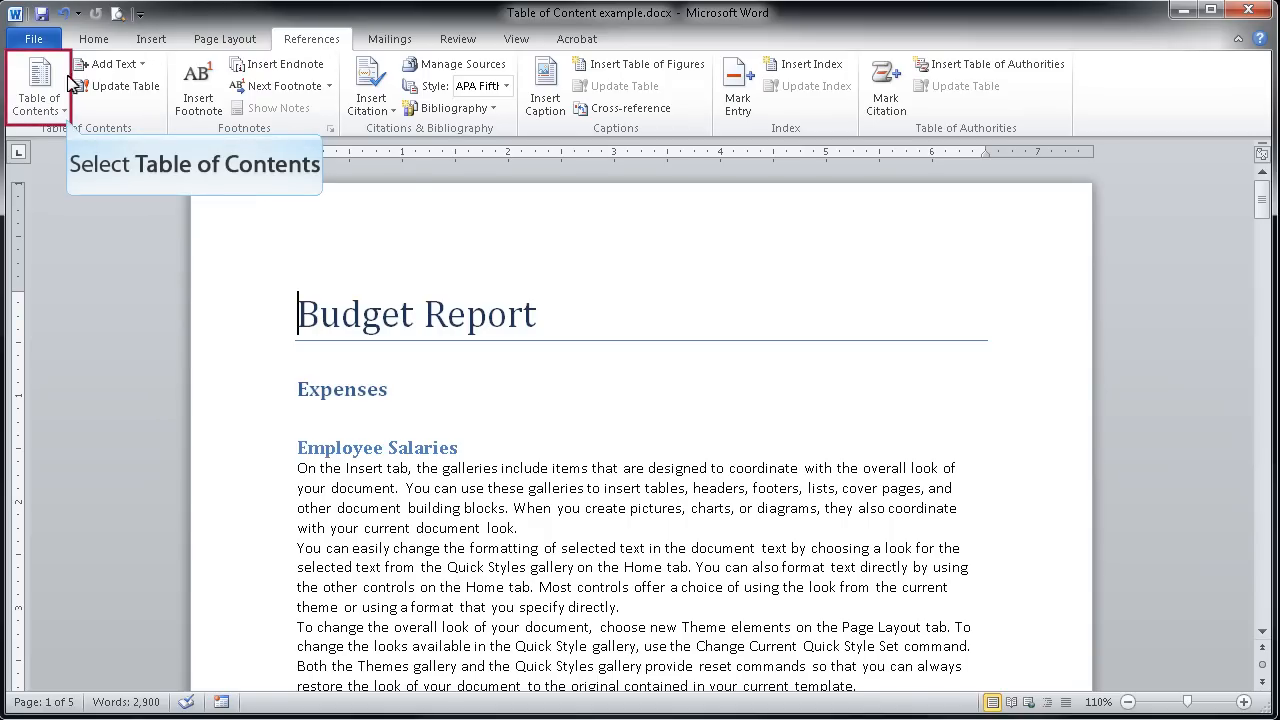
pyautogui.click(38, 80)
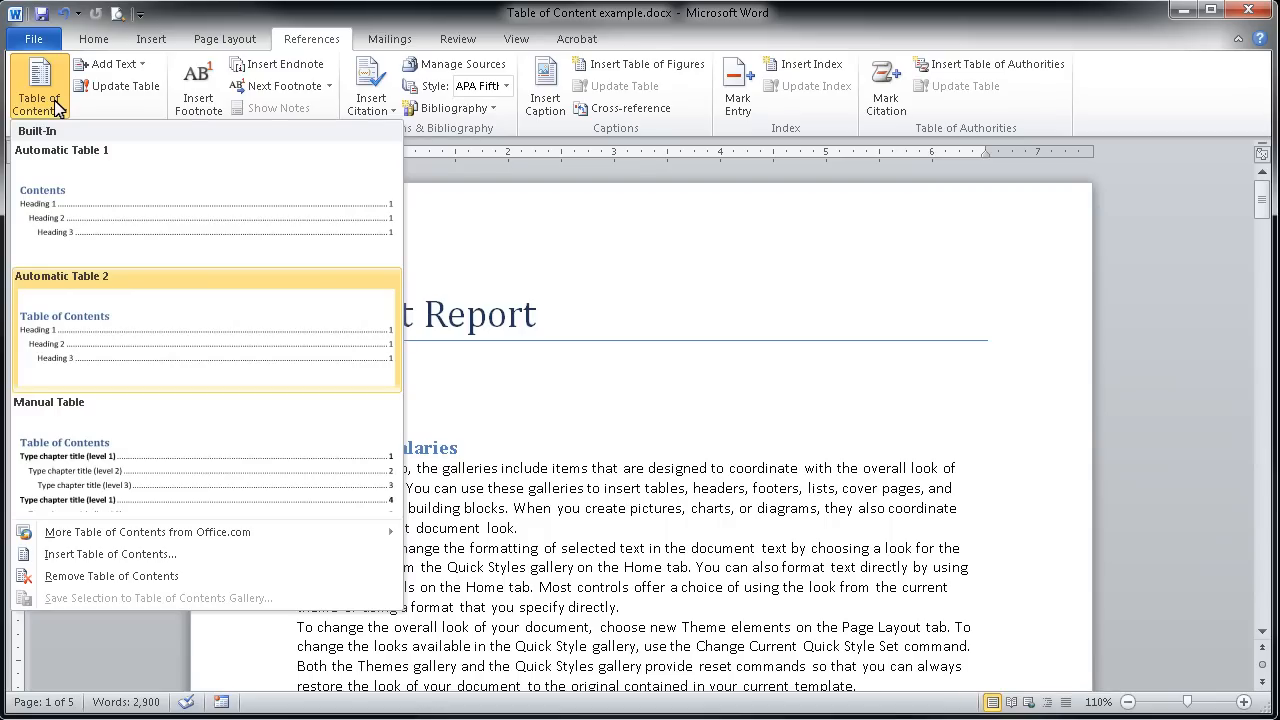
pyautogui.moveTo(205, 330)
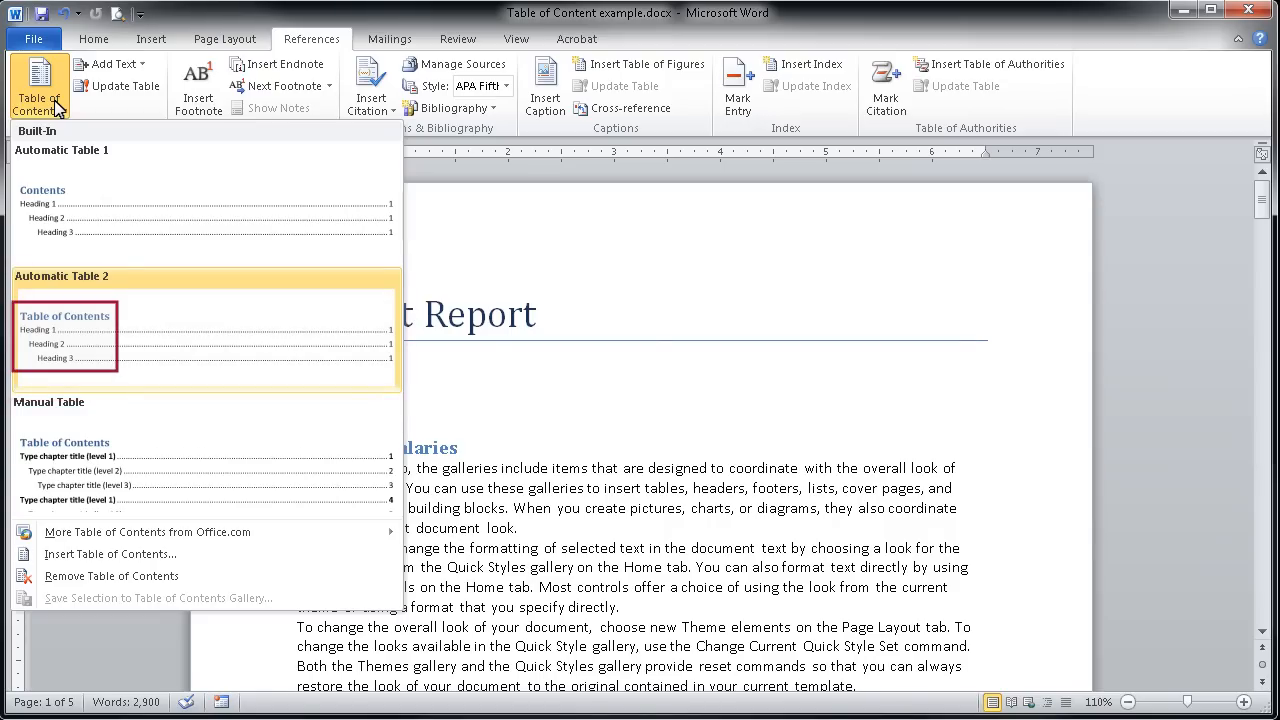
pyautogui.moveTo(150, 297)
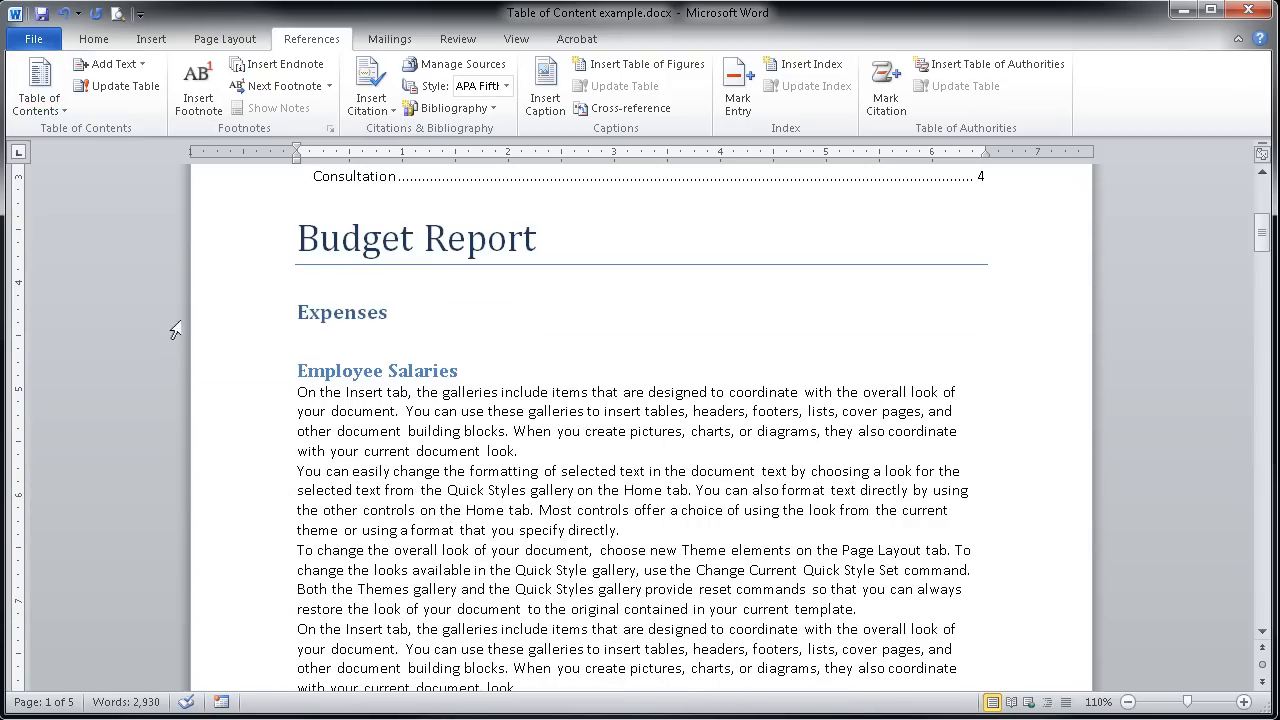
# - Scroll back up to the new automatic table of contents on the first page
pyautogui.scroll(3)
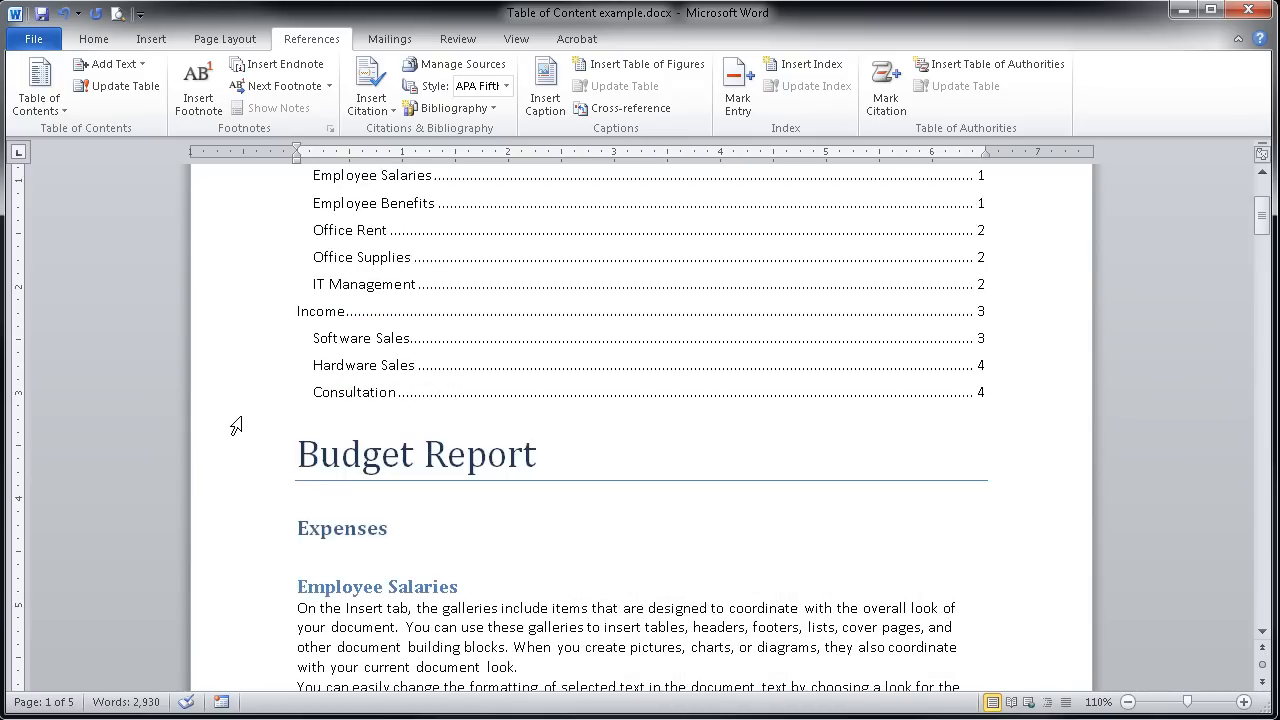
pyautogui.scroll(3)
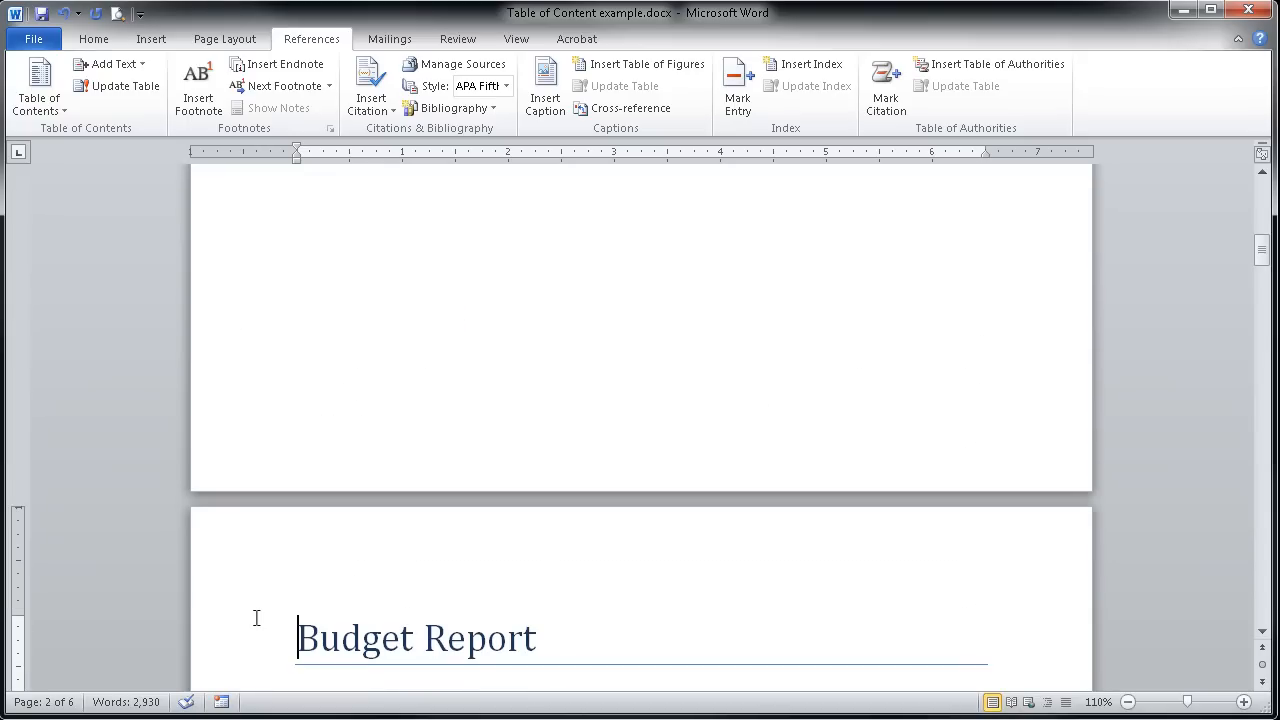
pyautogui.moveTo(308, 613)
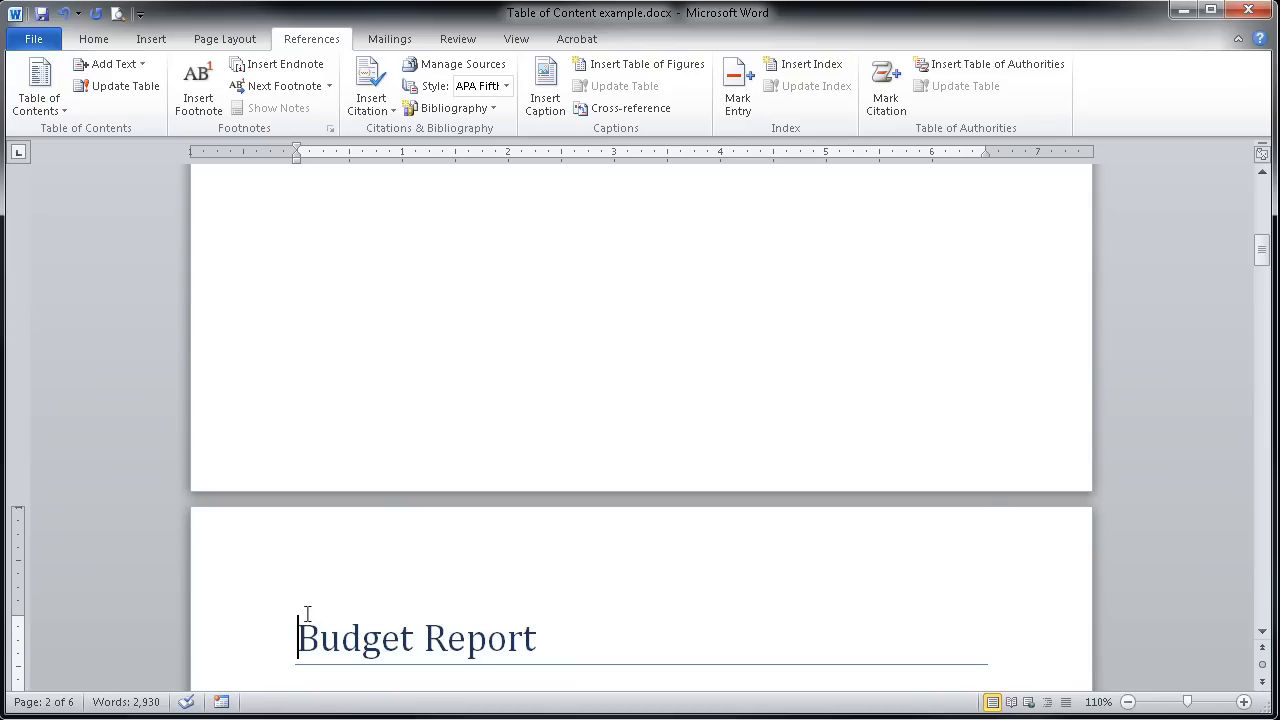
pyautogui.scroll(3)
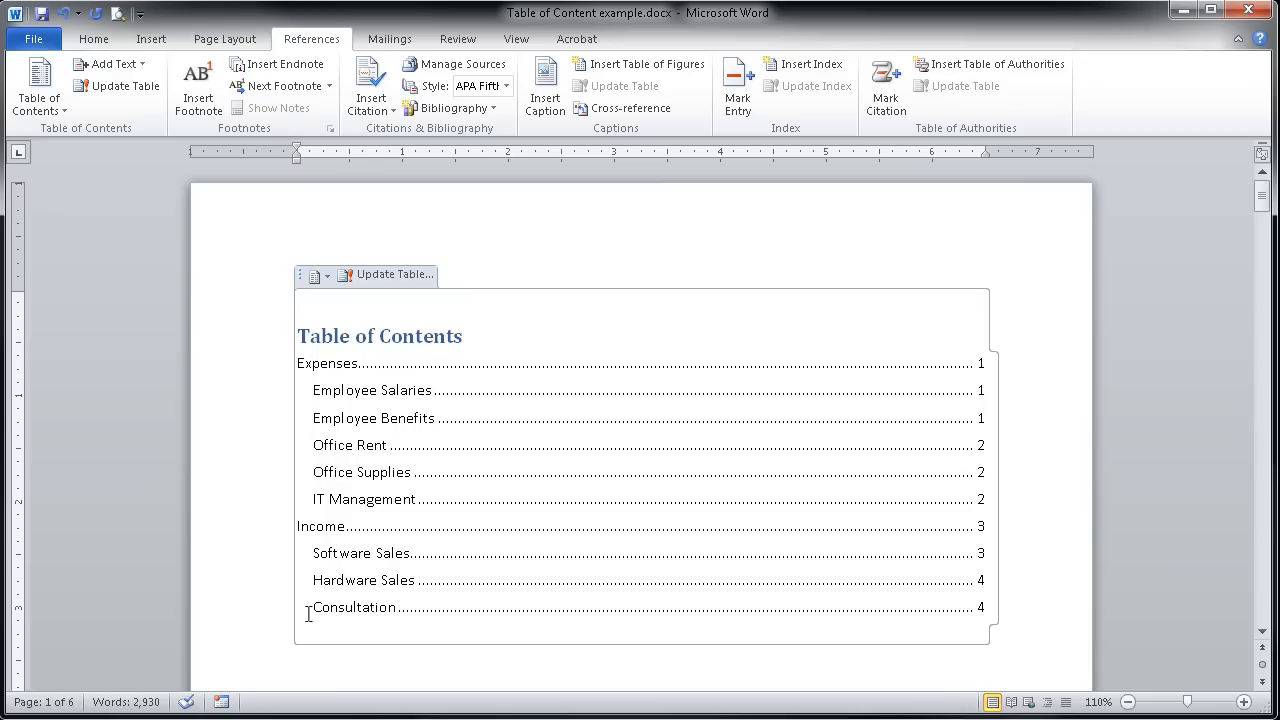
# - Type 'Lemonade Stand' on the empty line near the end of the report
pyautogui.scroll(-3)
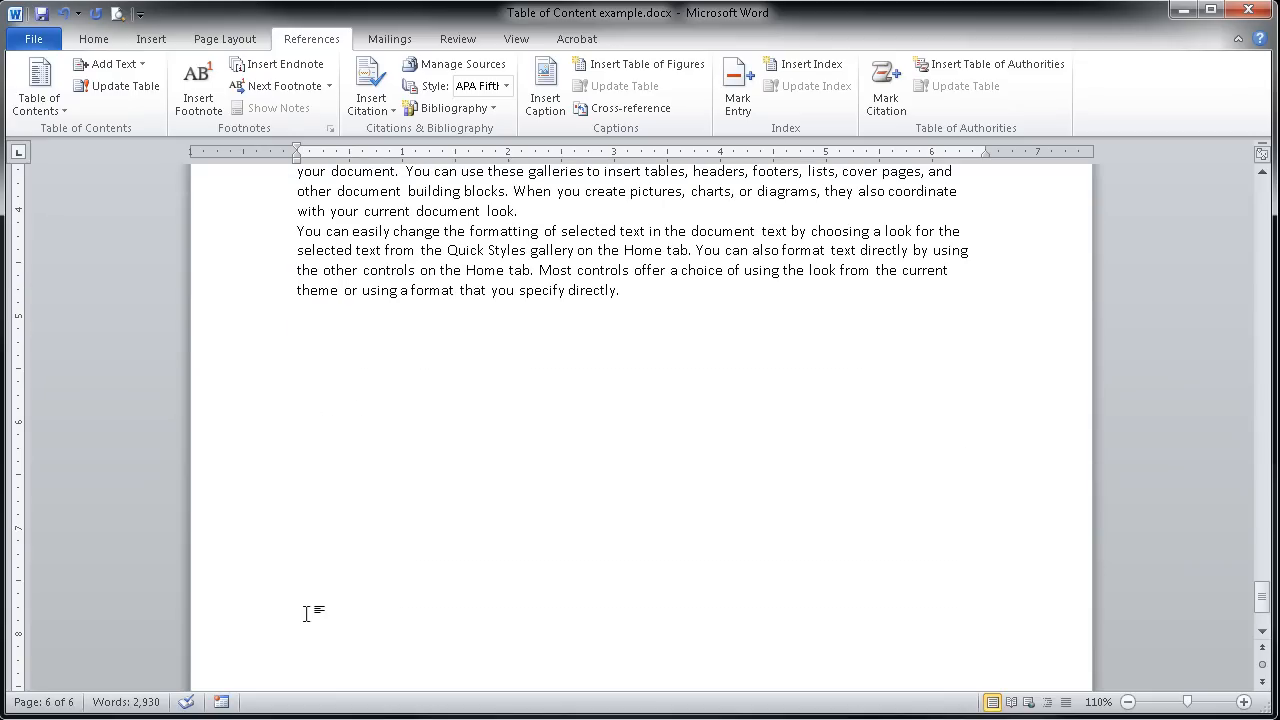
pyautogui.moveTo(312, 612)
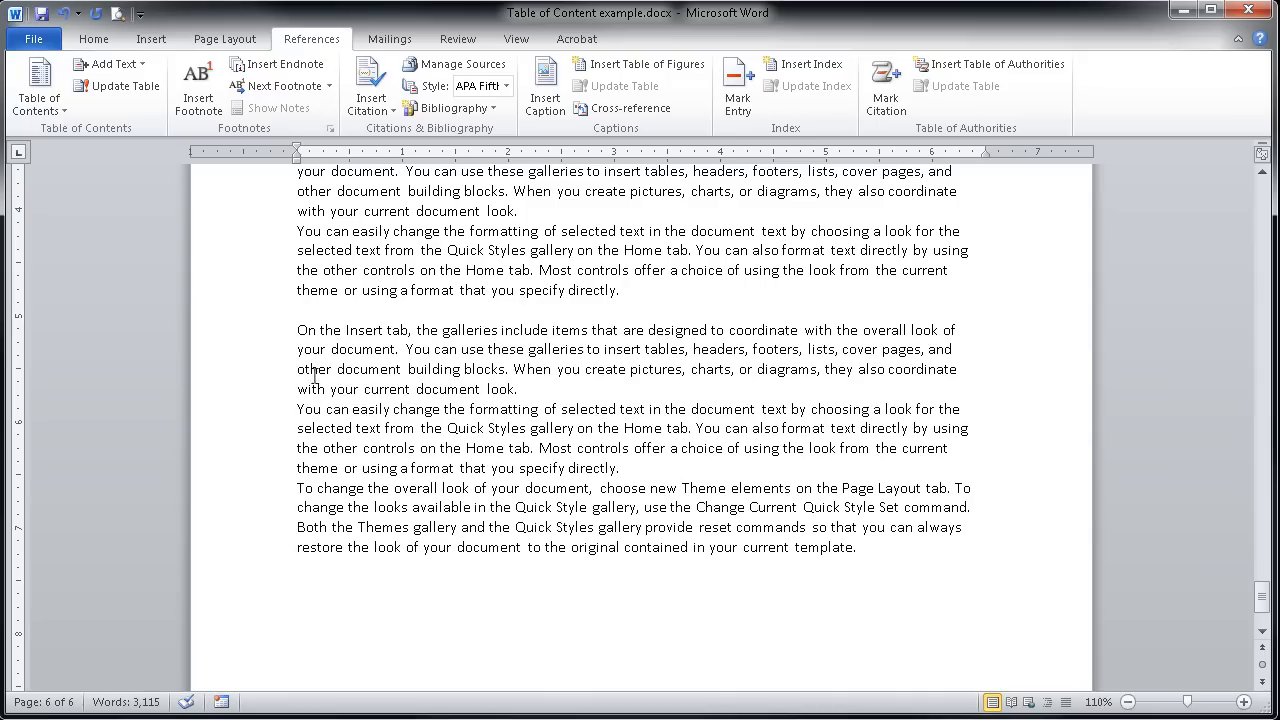
pyautogui.click(299, 311)
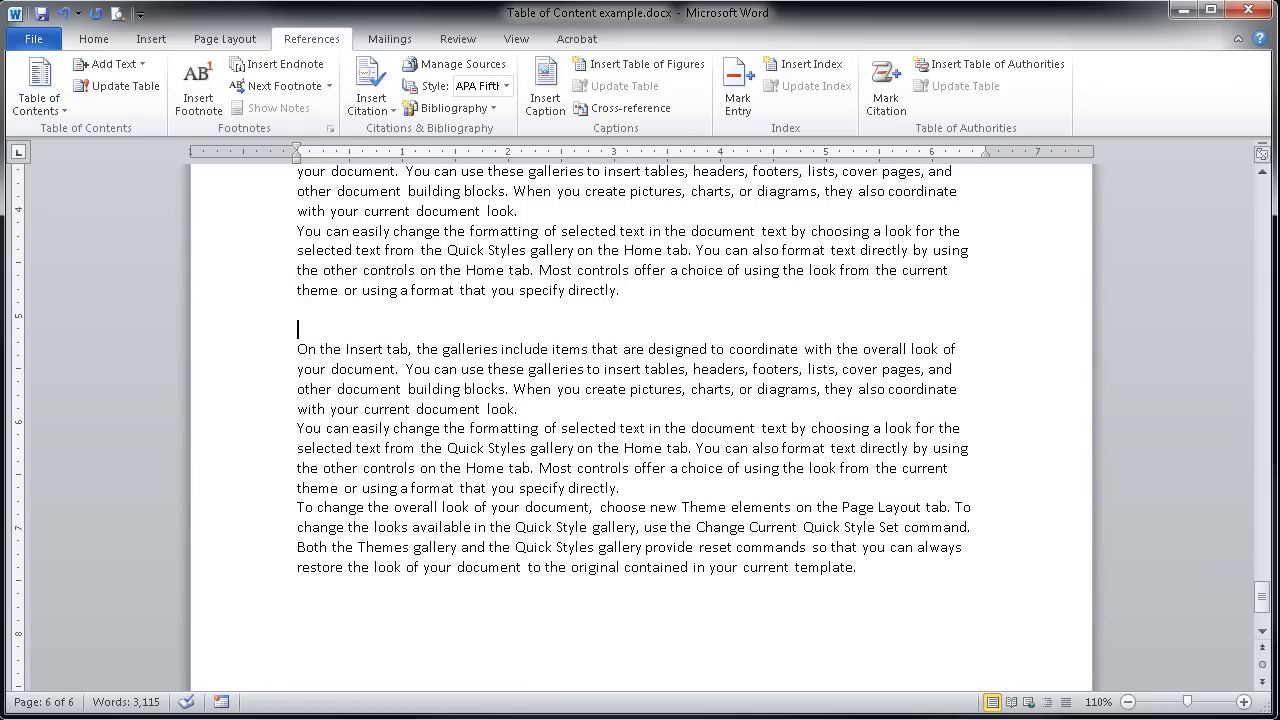
pyautogui.write('Lemon')
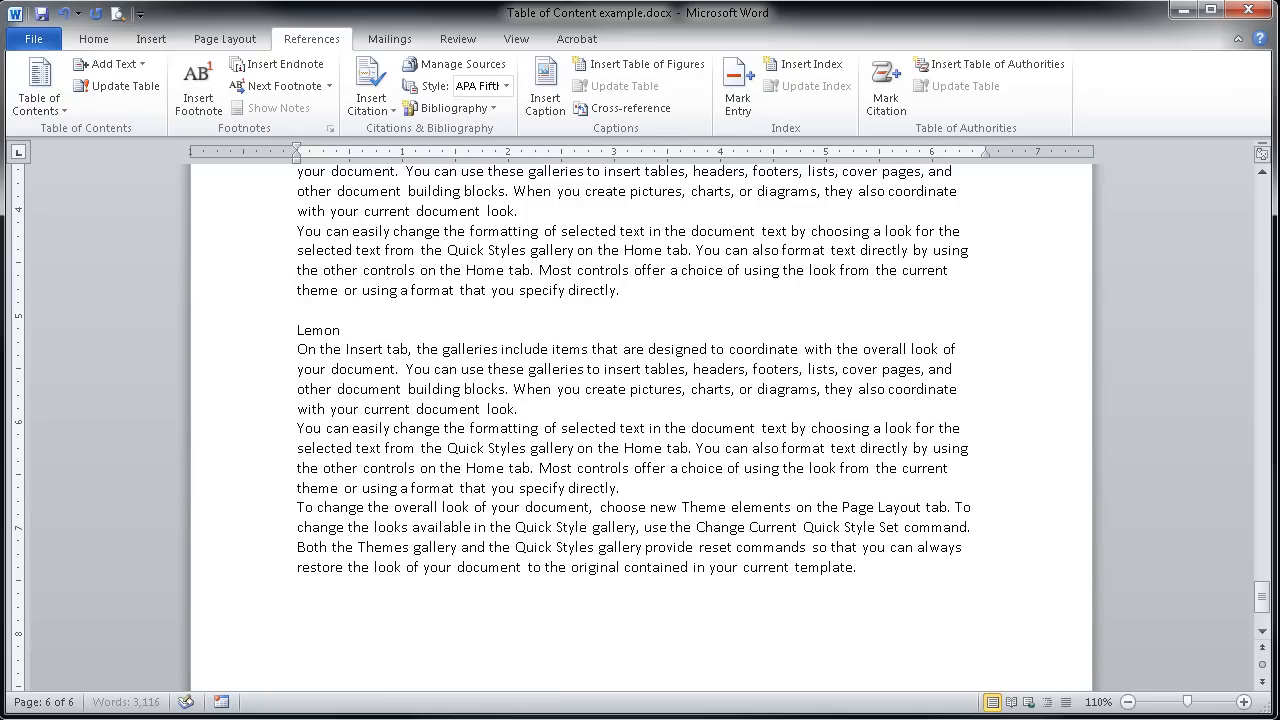
pyautogui.write('ade Stan')
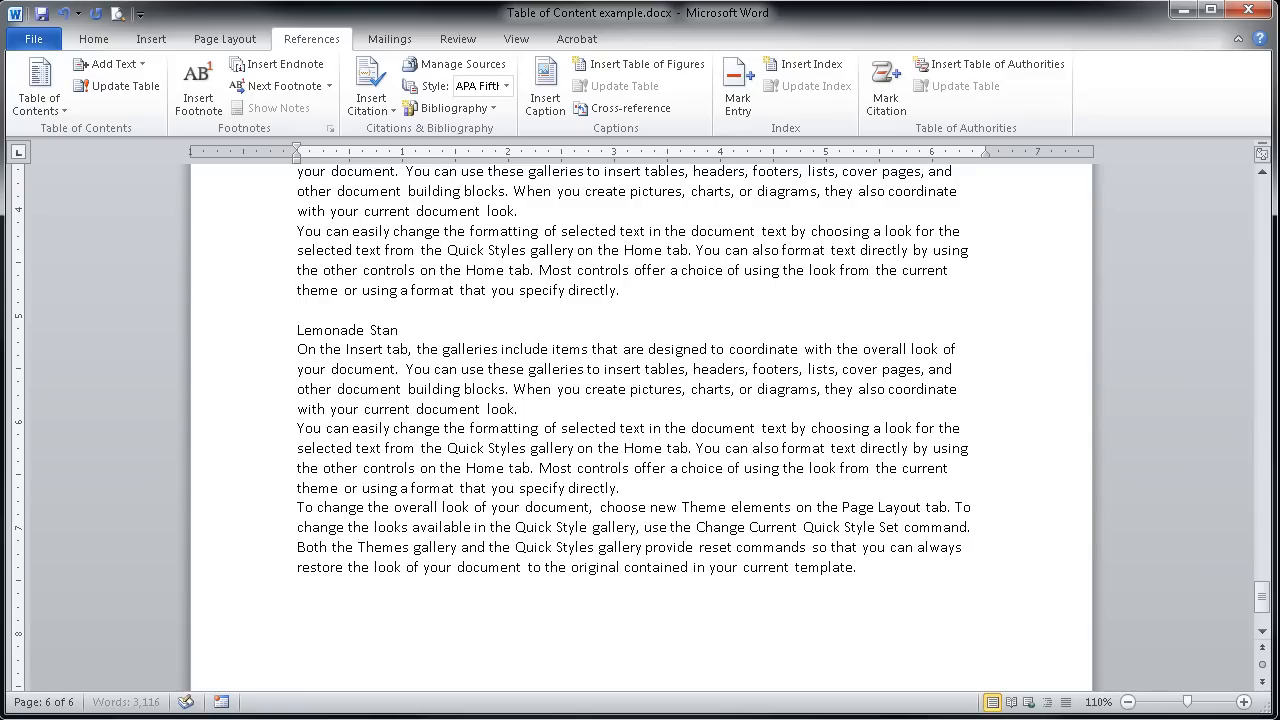
pyautogui.write('d')
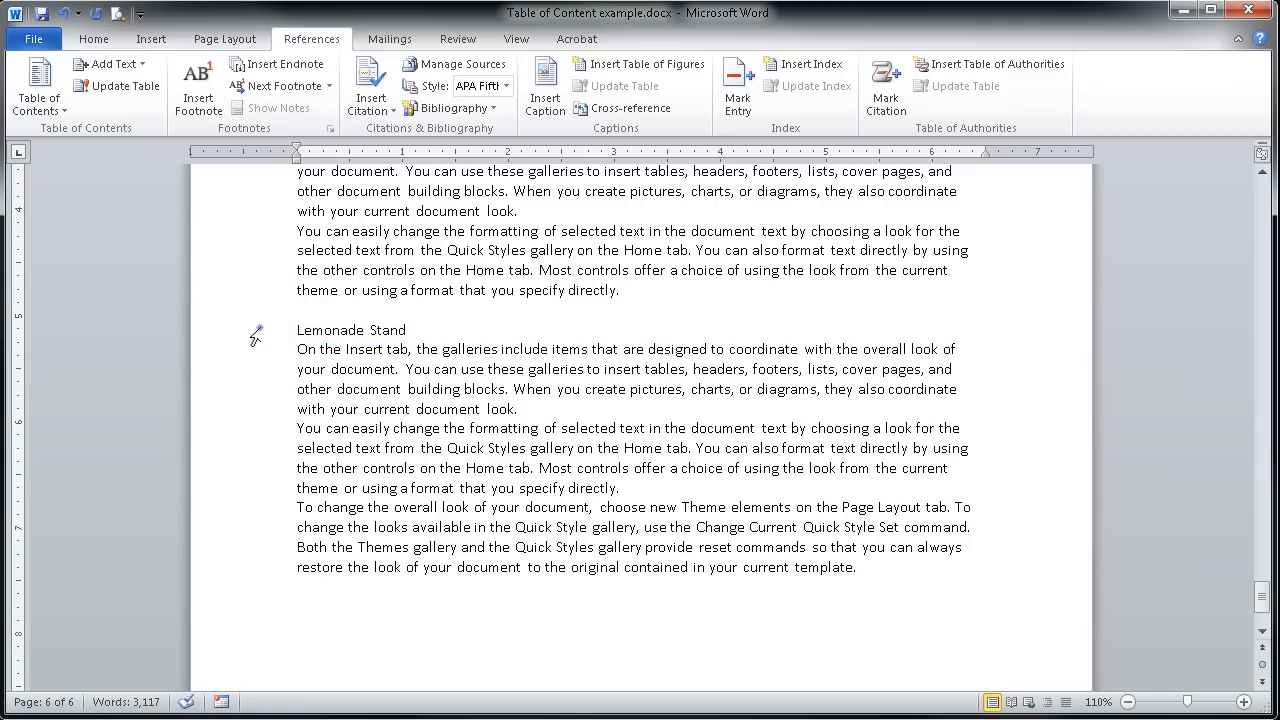
# - Apply the Heading 2 style to the 'Lemonade Stand' line
pyautogui.doubleClick(350, 330)
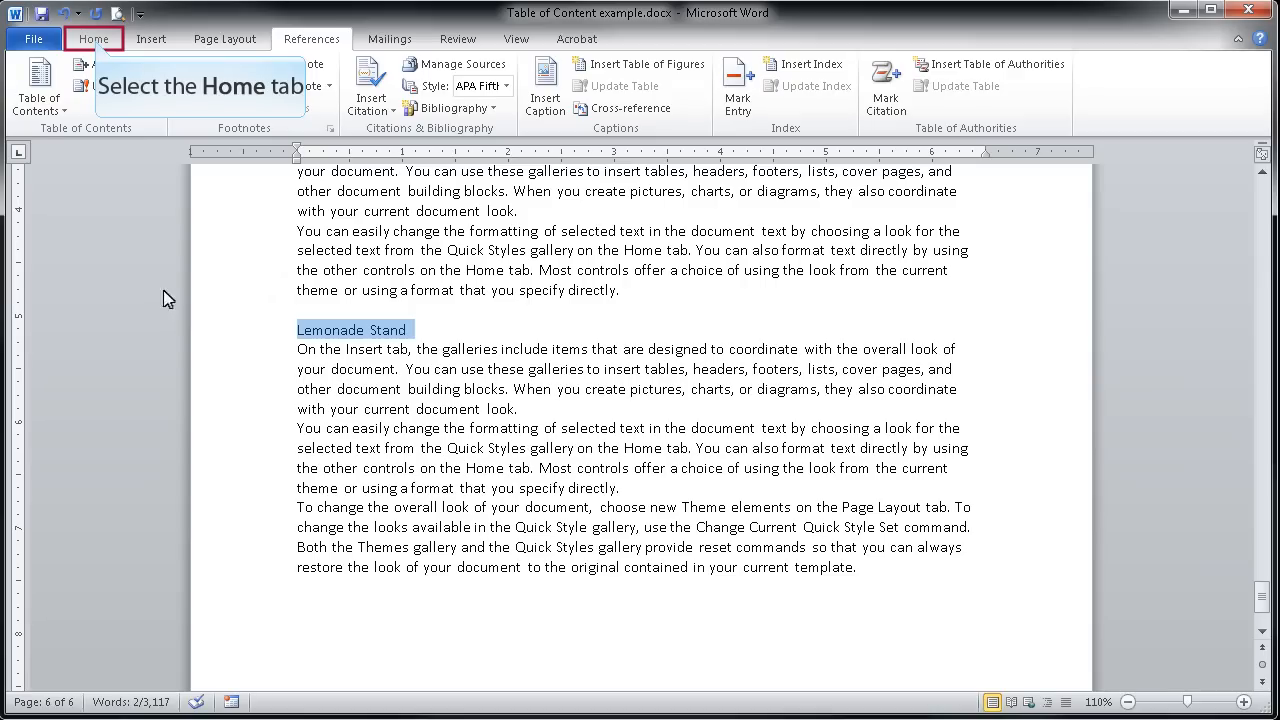
pyautogui.click(93, 38)
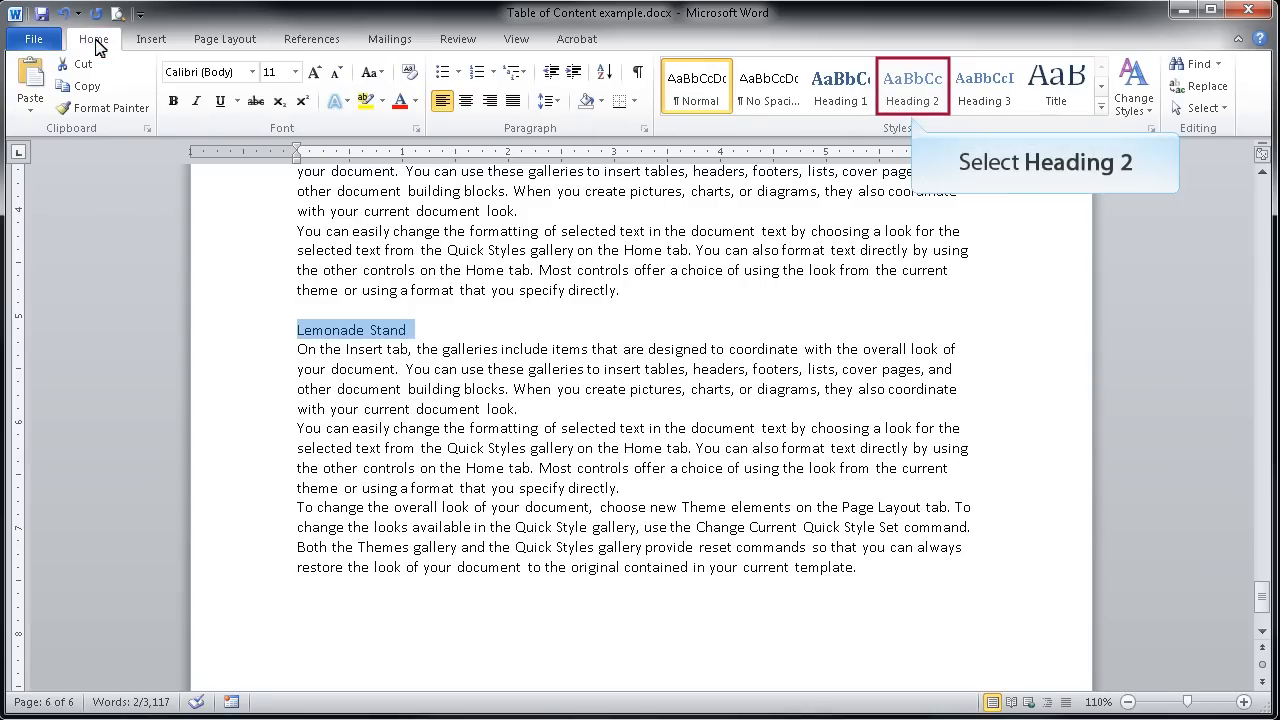
pyautogui.moveTo(270, 47)
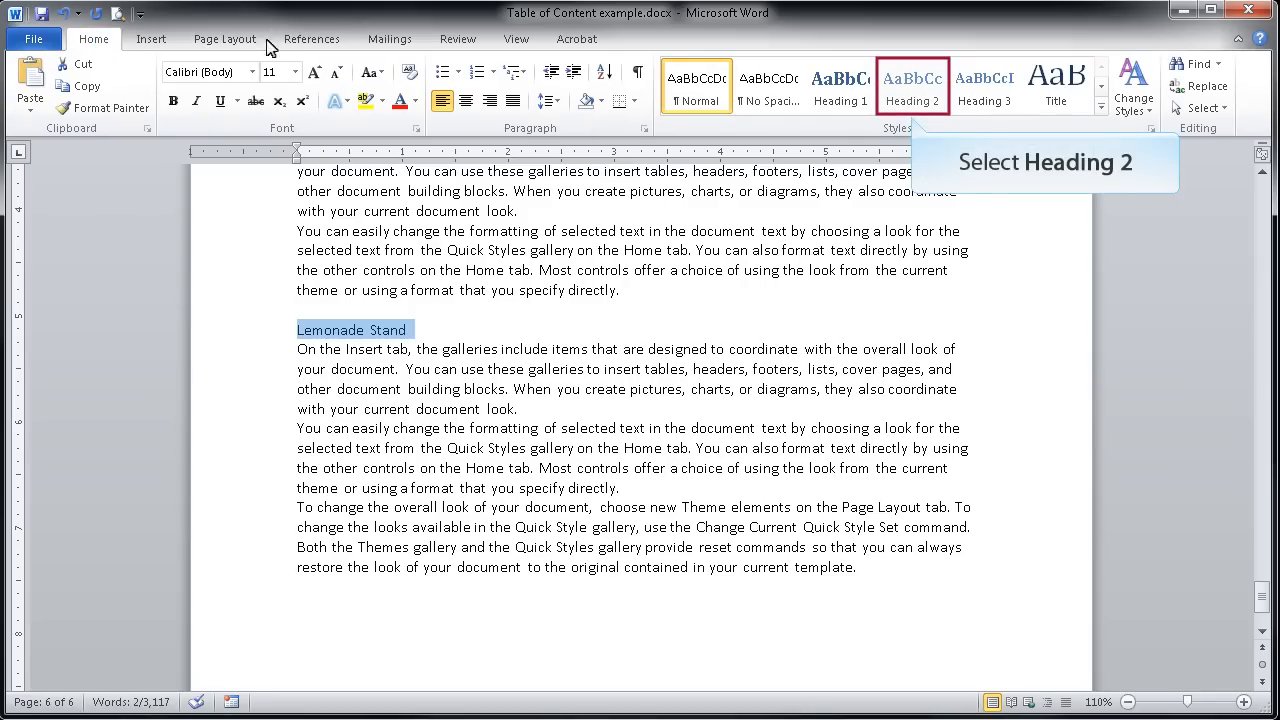
pyautogui.click(911, 85)
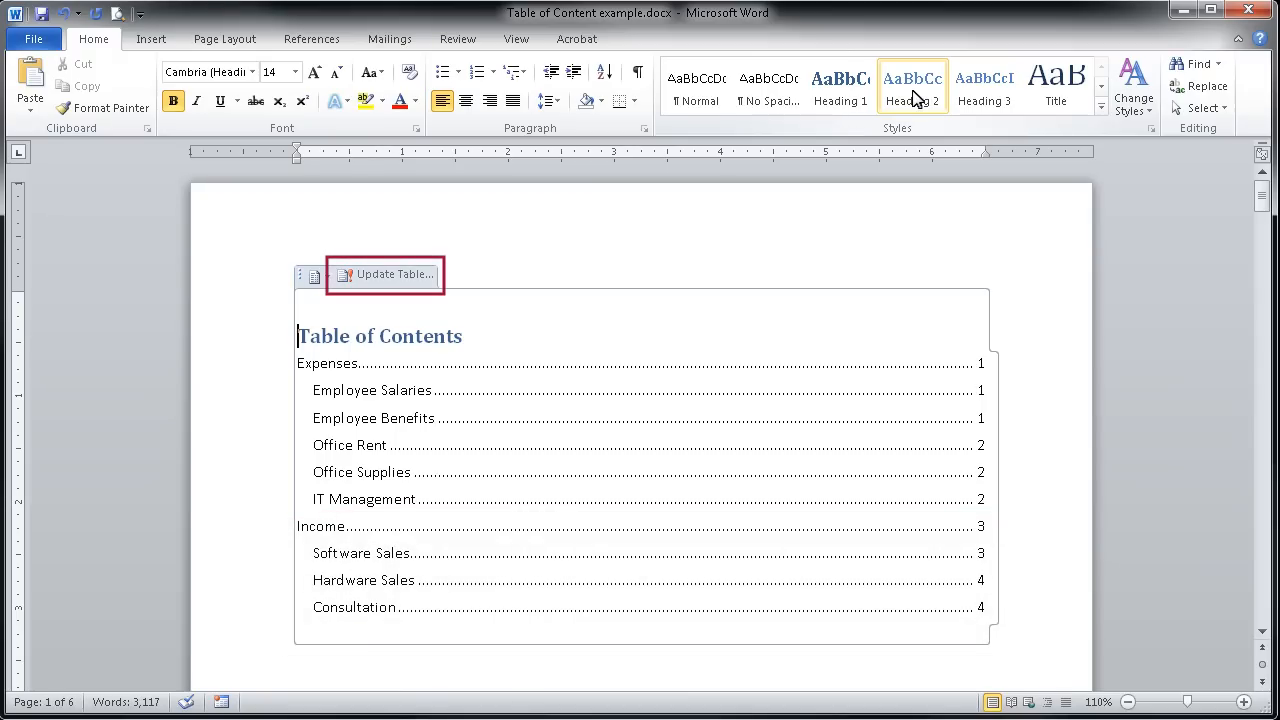
pyautogui.moveTo(728, 105)
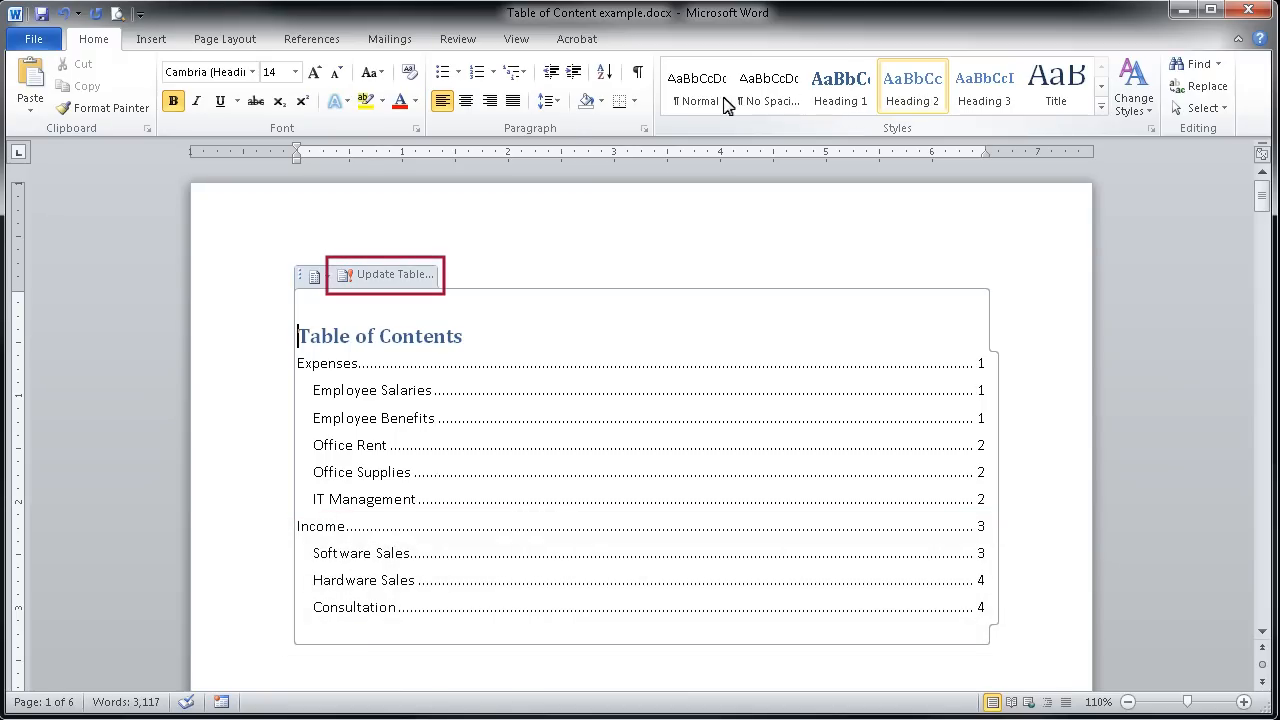
# - Update the entire table of contents so Lemonade Stand appears on page 6
pyautogui.click(391, 274)
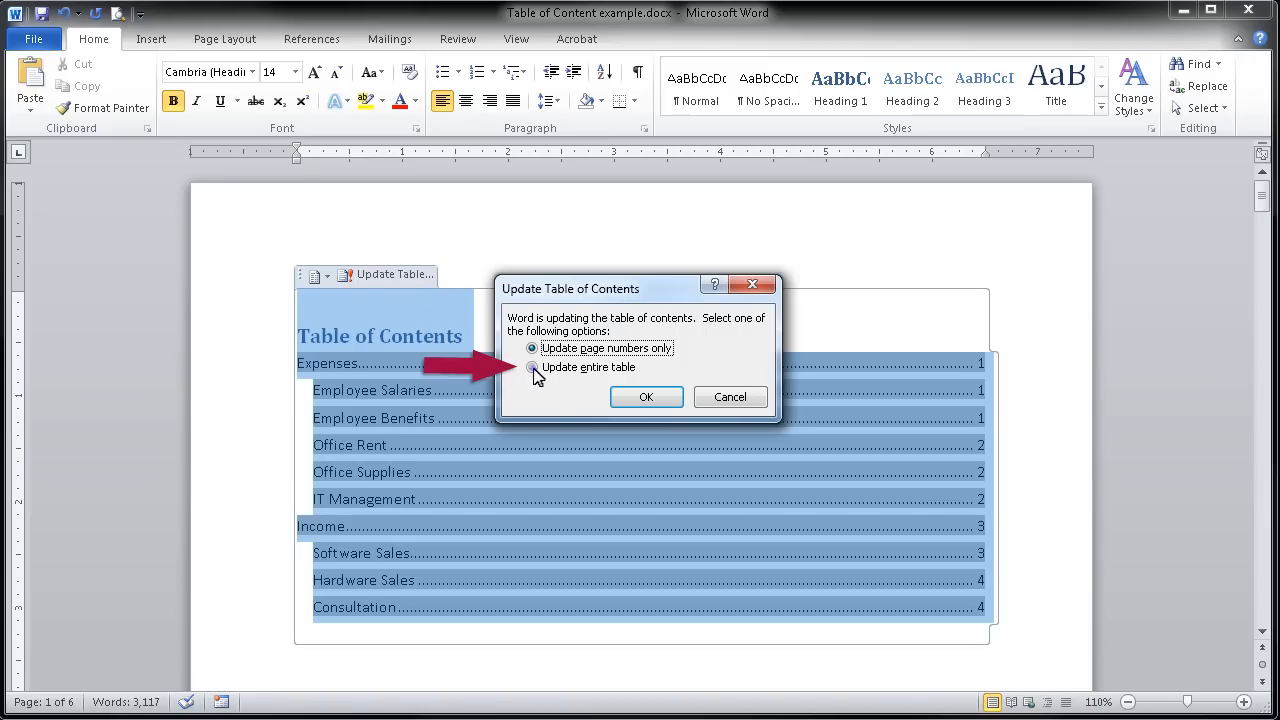
pyautogui.click(532, 367)
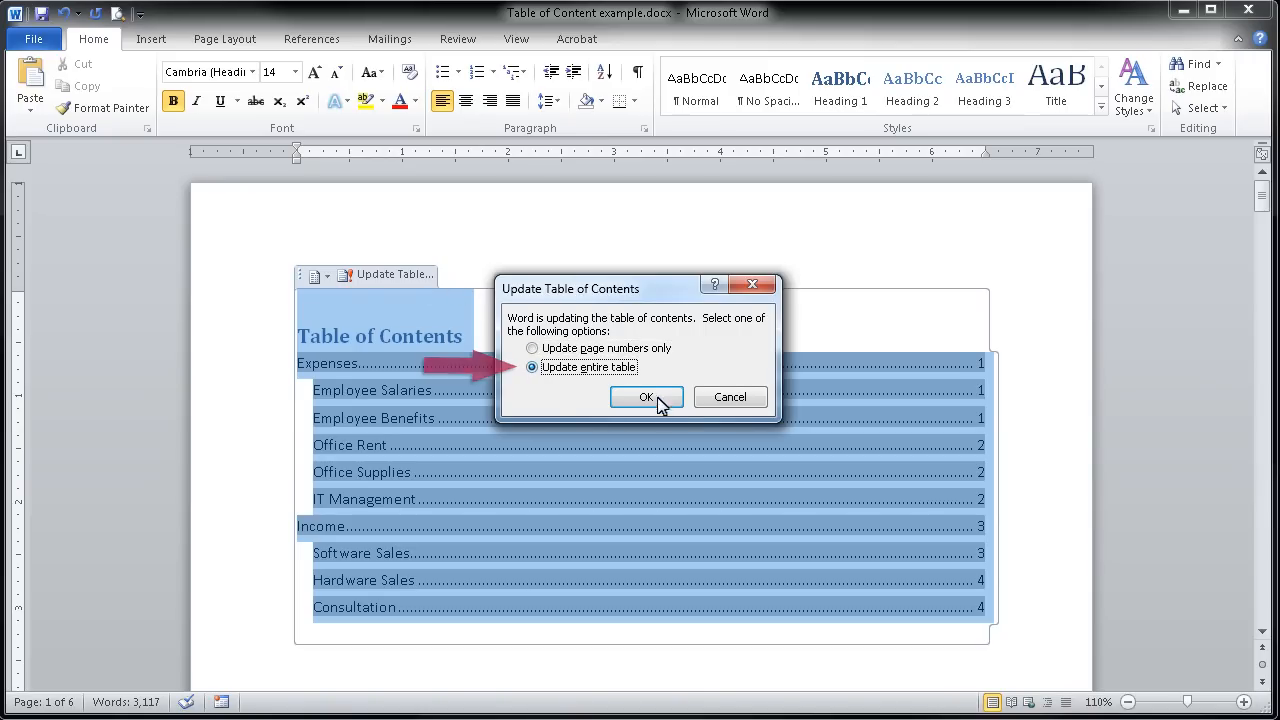
pyautogui.click(645, 397)
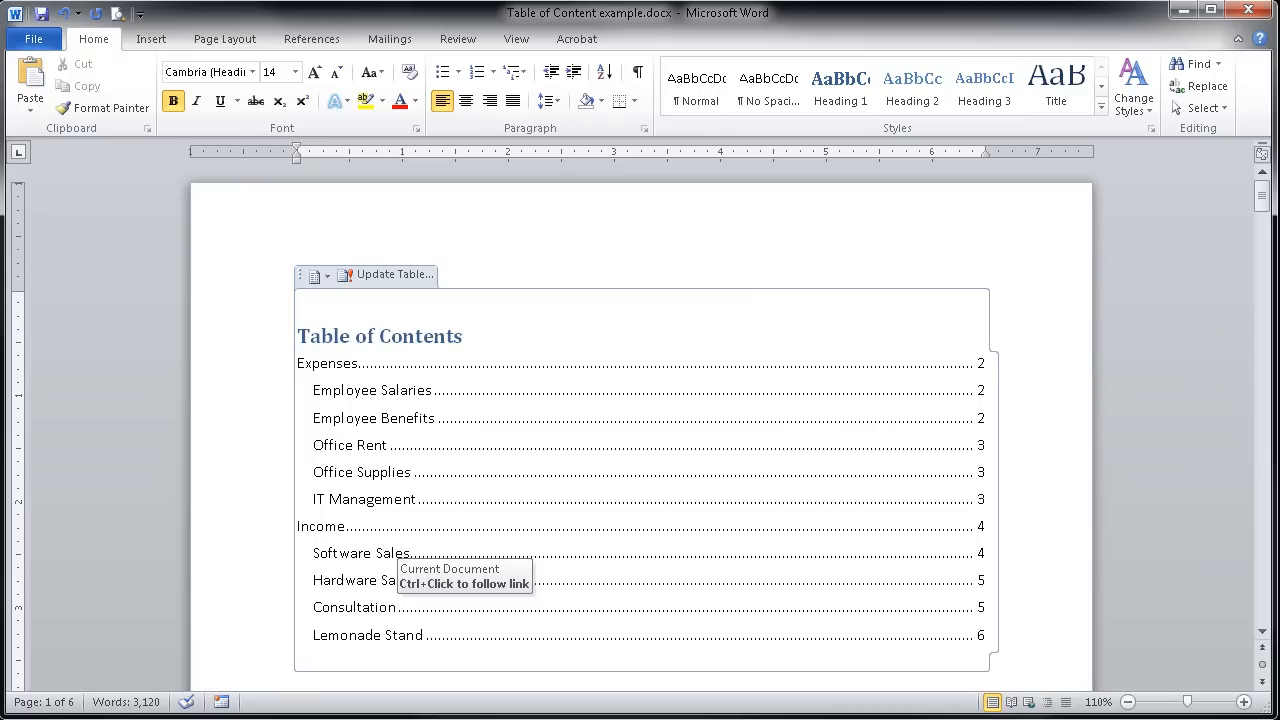